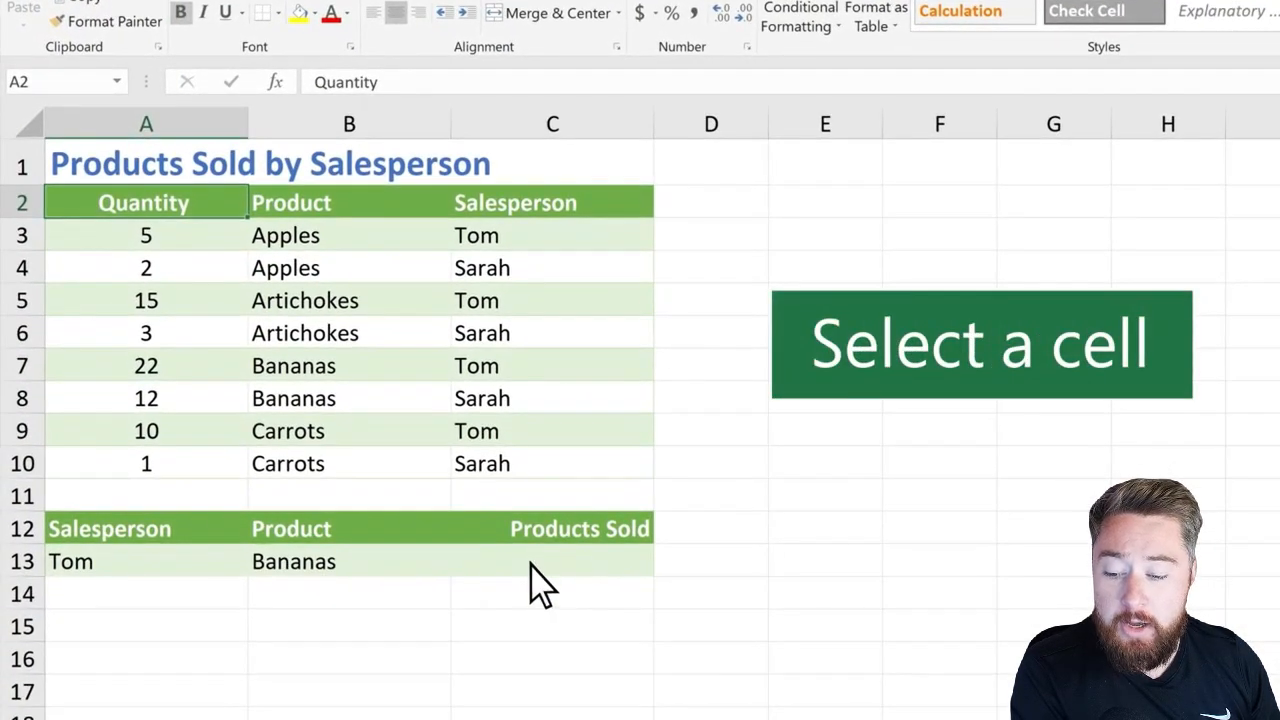
# Begin a SUMIFS formula in C13, the Products Sold cell for Tom.
pyautogui.click(552, 560)
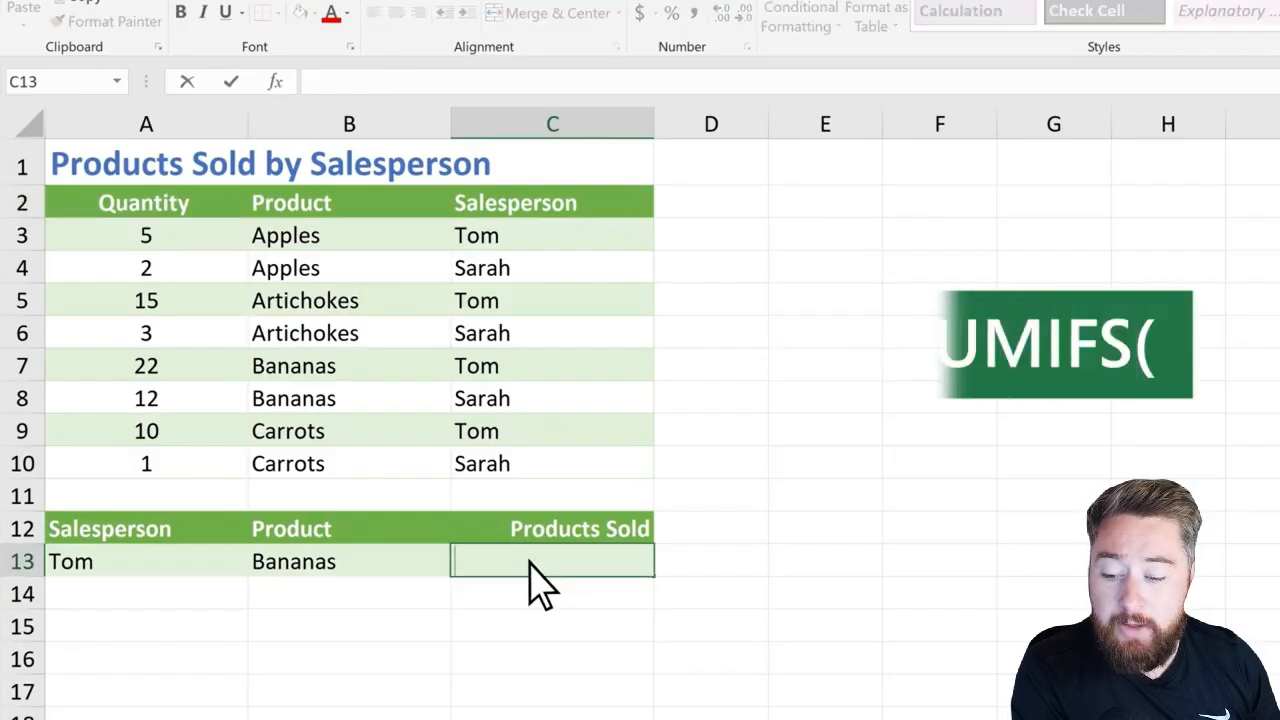
pyautogui.write('=SUMIFS(')
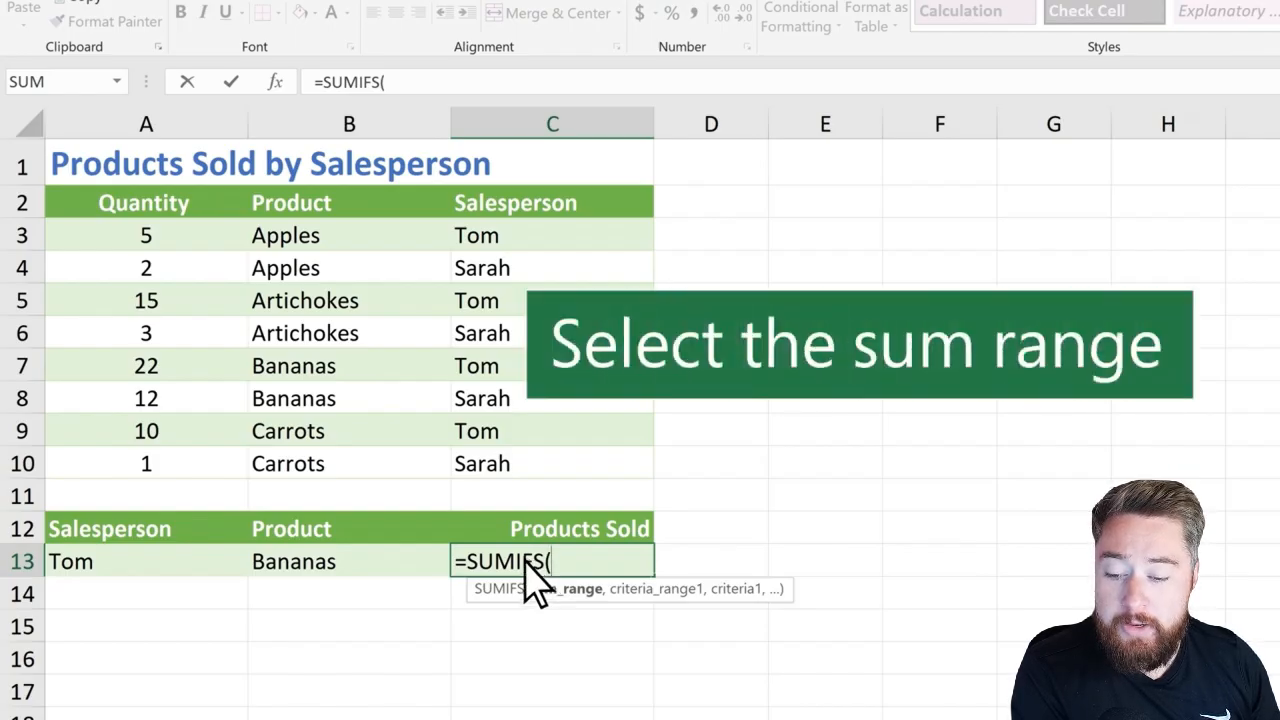
# Use the quantity column A3:A10 as the SUMIFS sum range.
pyautogui.moveTo(146, 236); pyautogui.dragTo(146, 268)
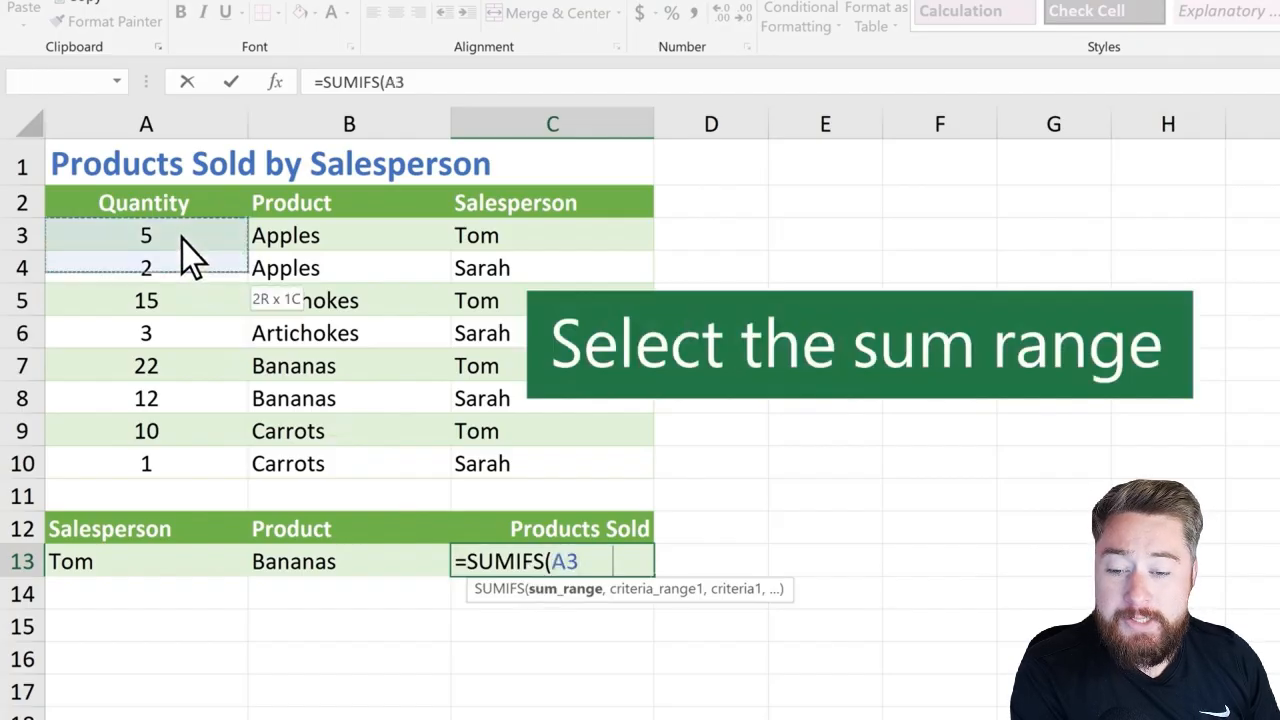
pyautogui.moveTo(146, 236); pyautogui.dragTo(146, 464)
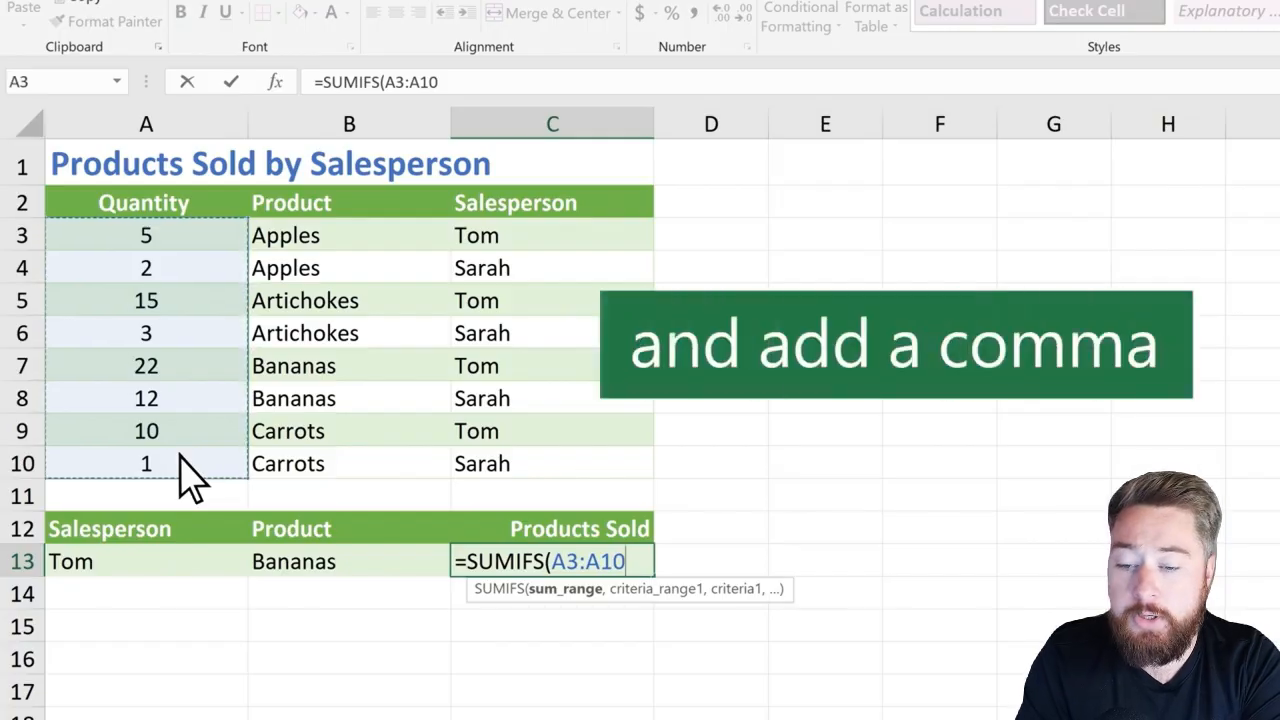
pyautogui.write(',B3:B10')
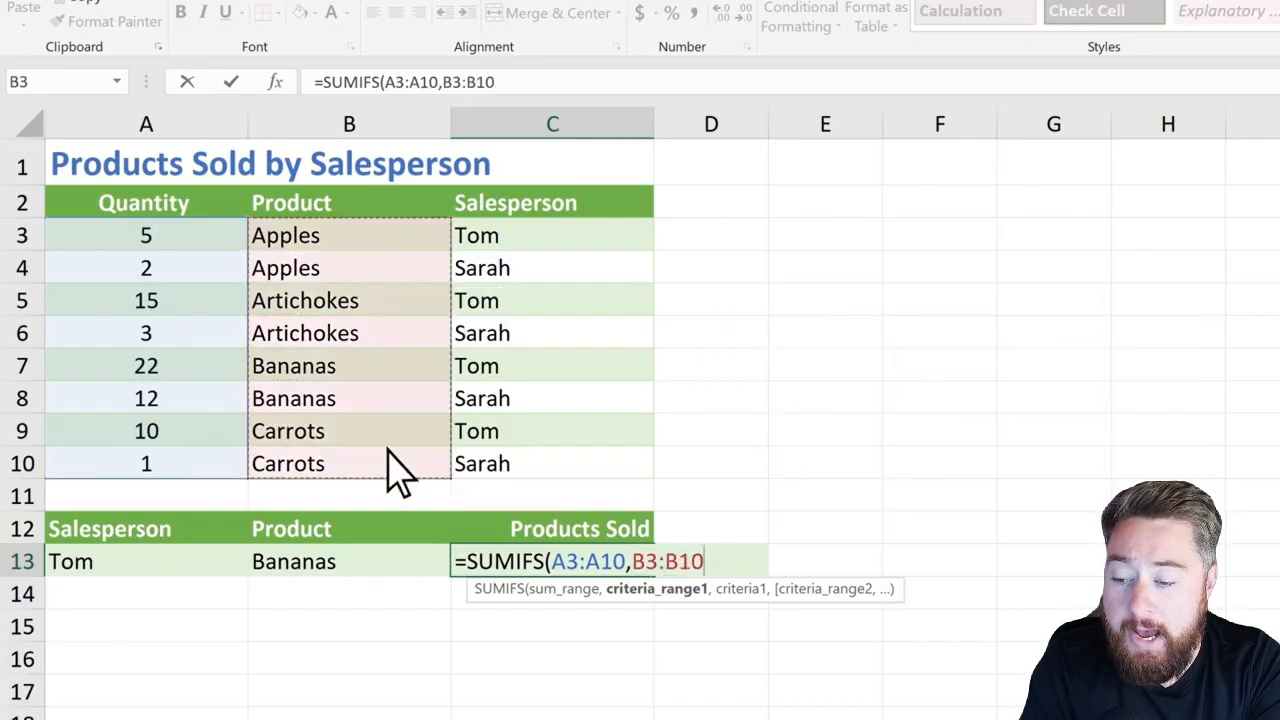
# Add product range B3:B10 with the product cell B13 as the first criterion.
pyautogui.write(',B13')
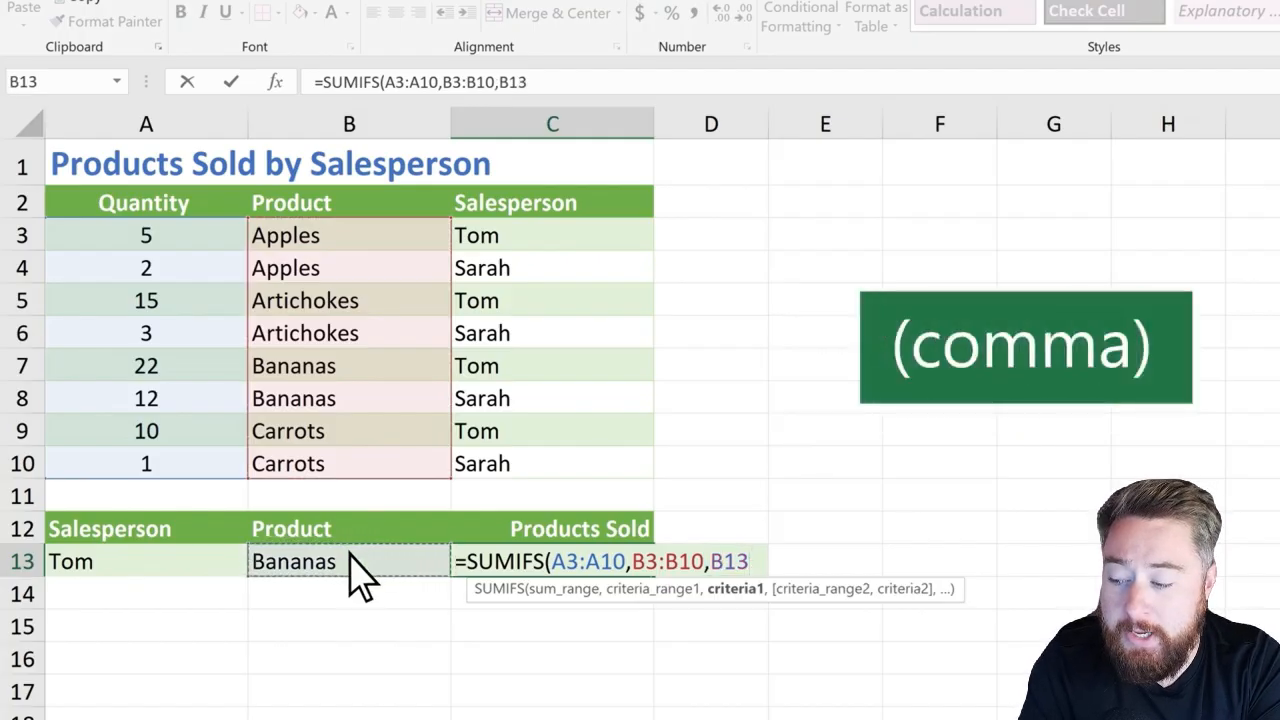
pyautogui.write(',')
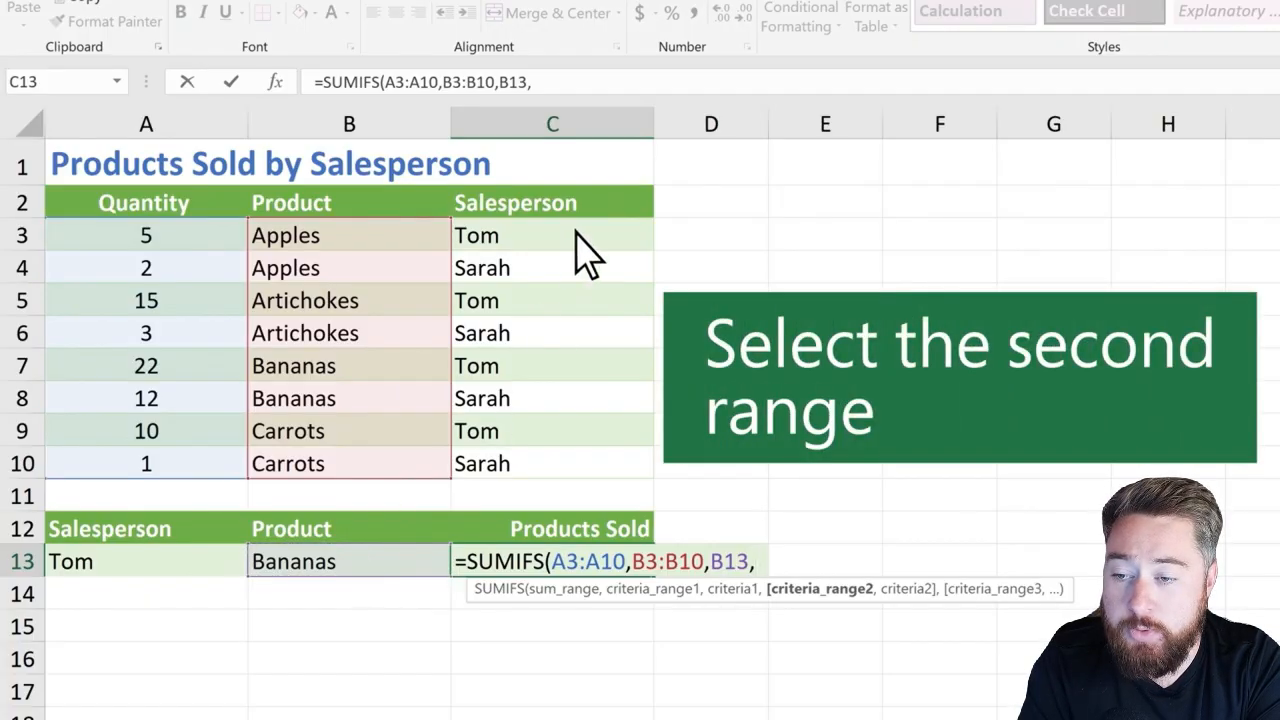
# Add salesperson range C3:C10 matched to A13 and close the formula, returning 22 for Tom's bananas.
pyautogui.moveTo(552, 236); pyautogui.dragTo(552, 464)
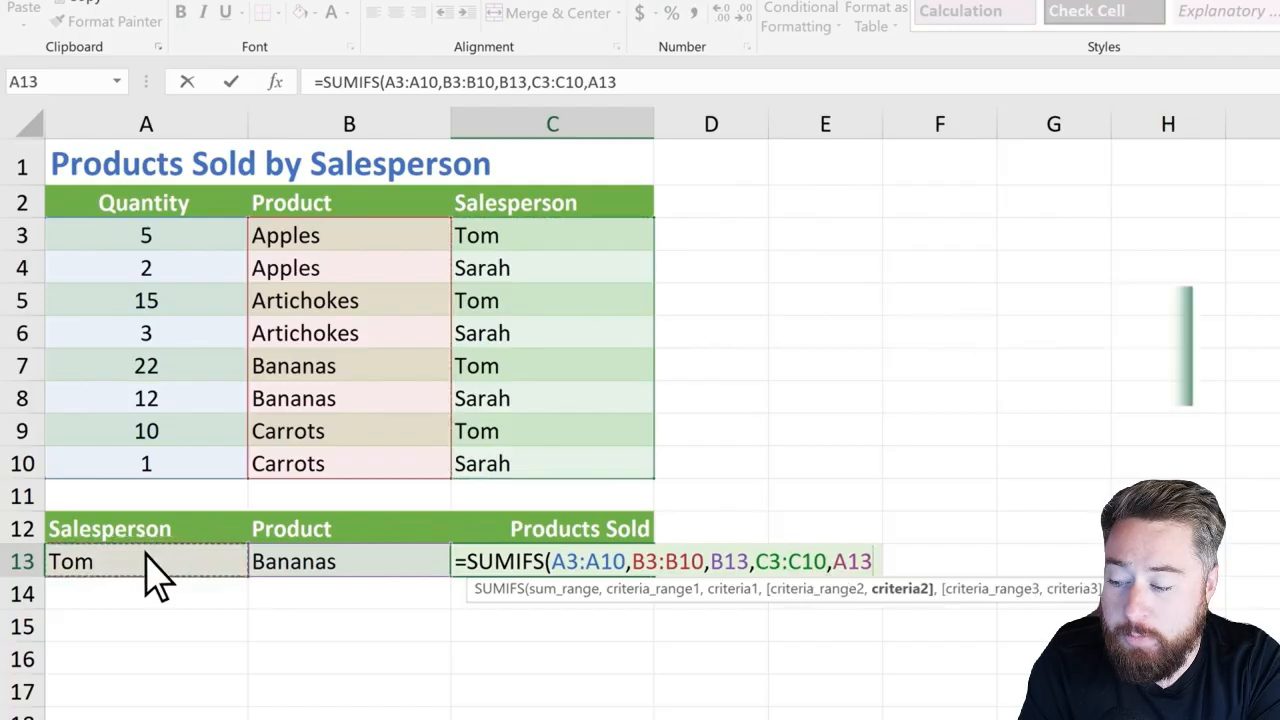
pyautogui.write(')')
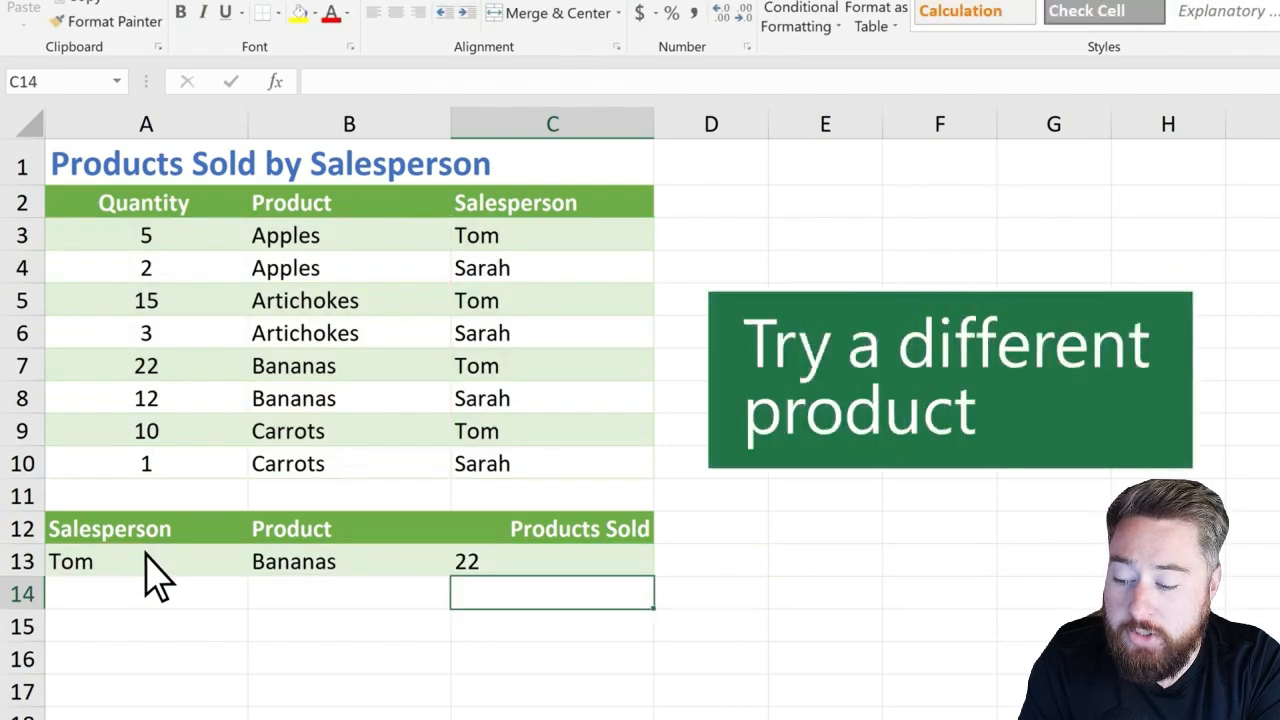
pyautogui.moveTo(384, 576)
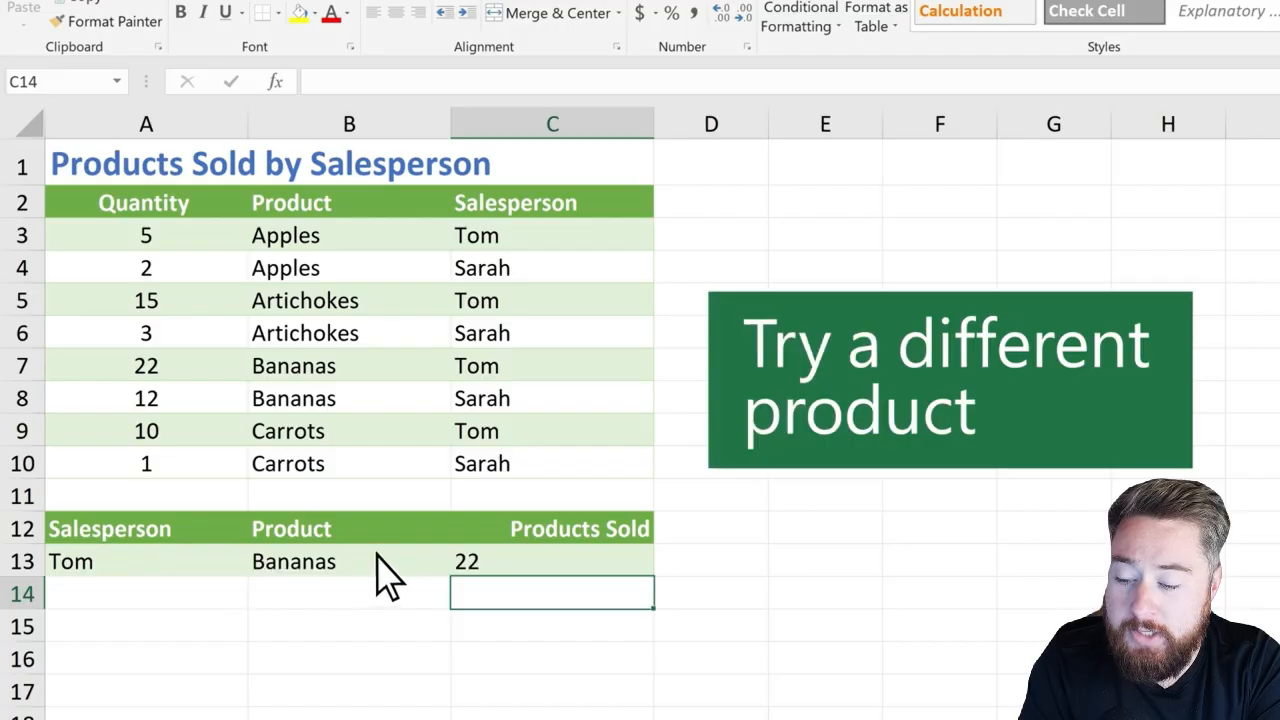
# Switch the product in B13 from Bananas to Apples so C13 shows 5 sold.
pyautogui.click(470, 560)
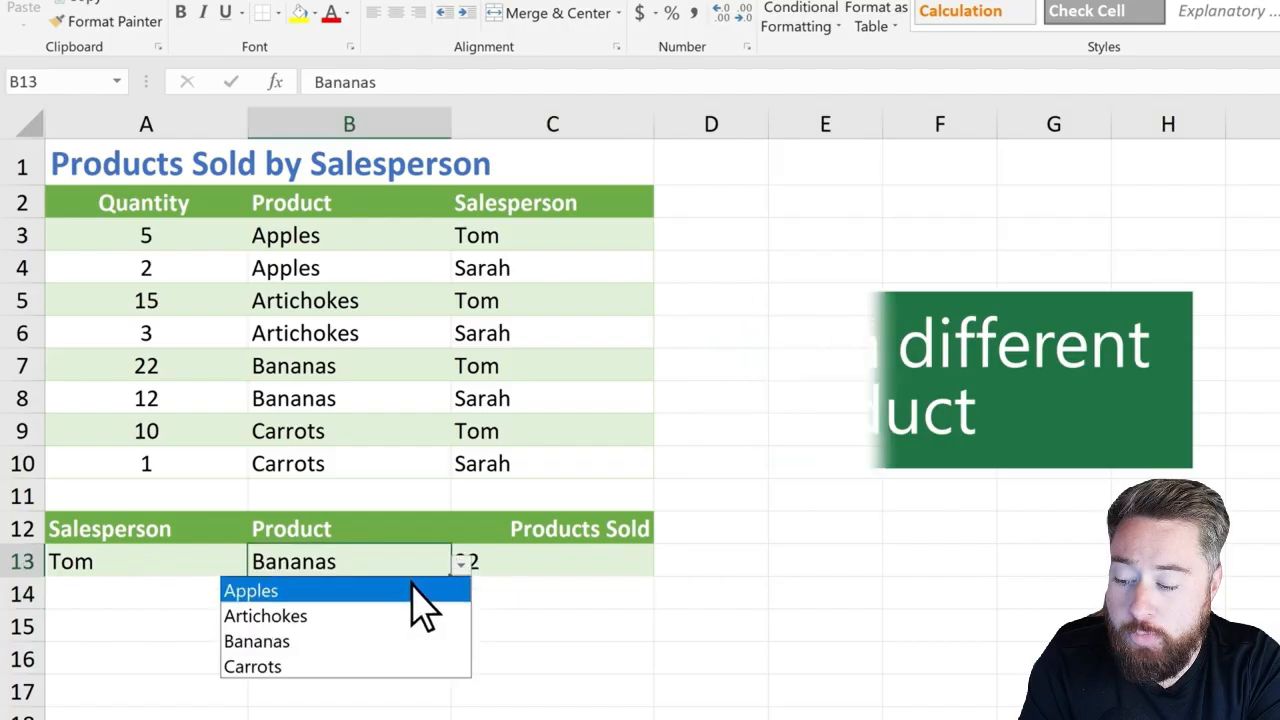
pyautogui.click(250, 590)
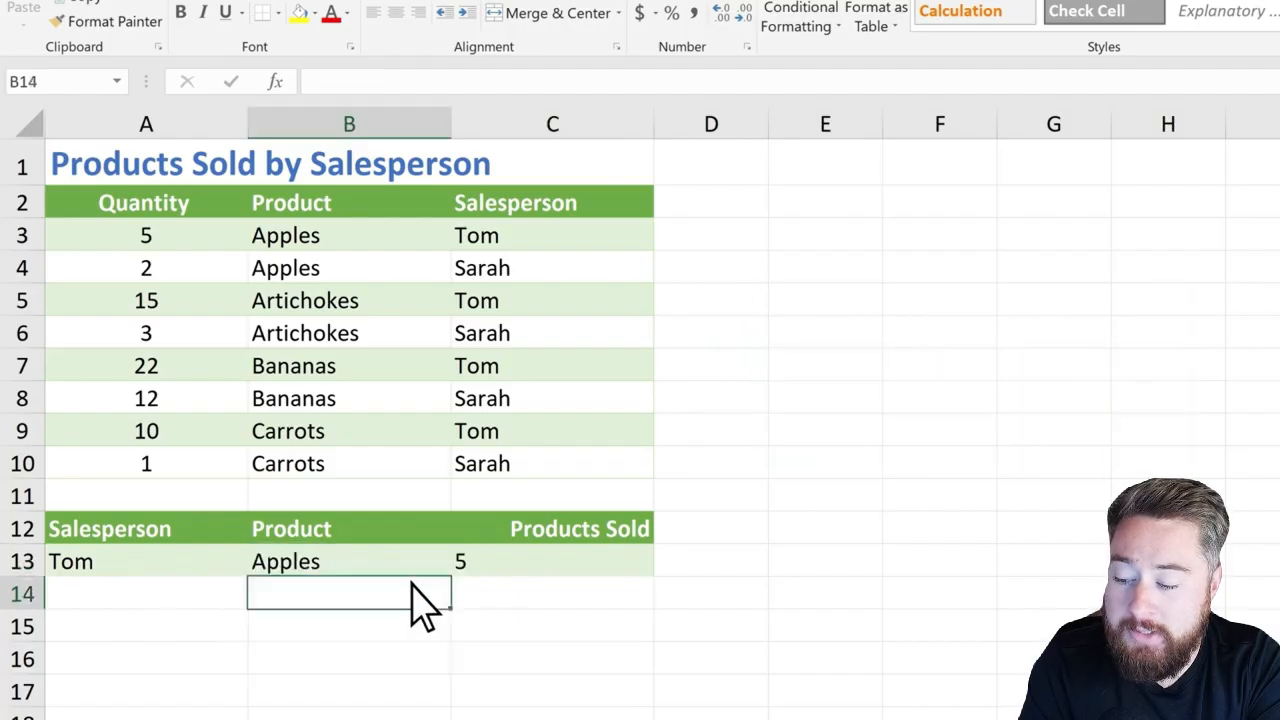